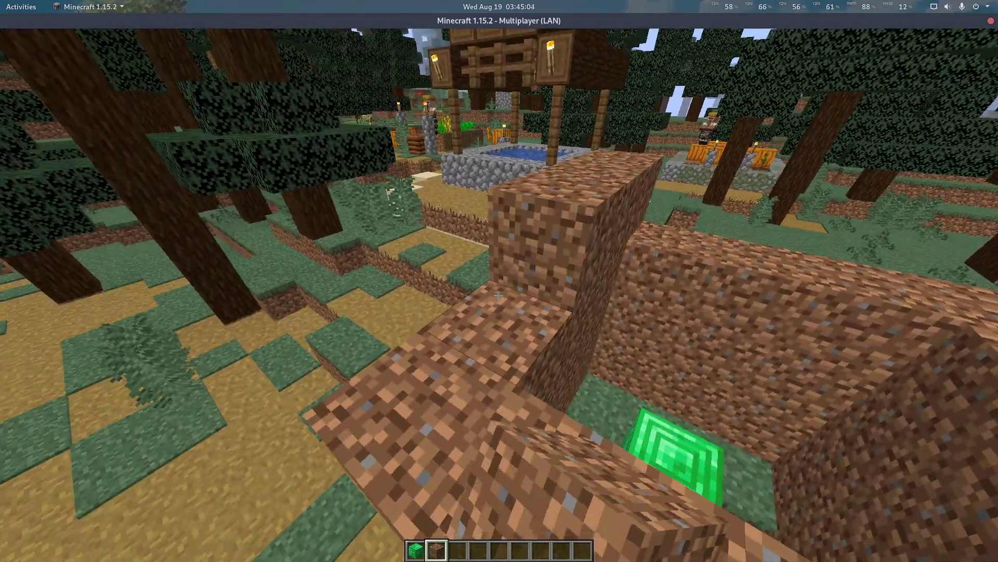
pyautogui.moveTo(497, 298)
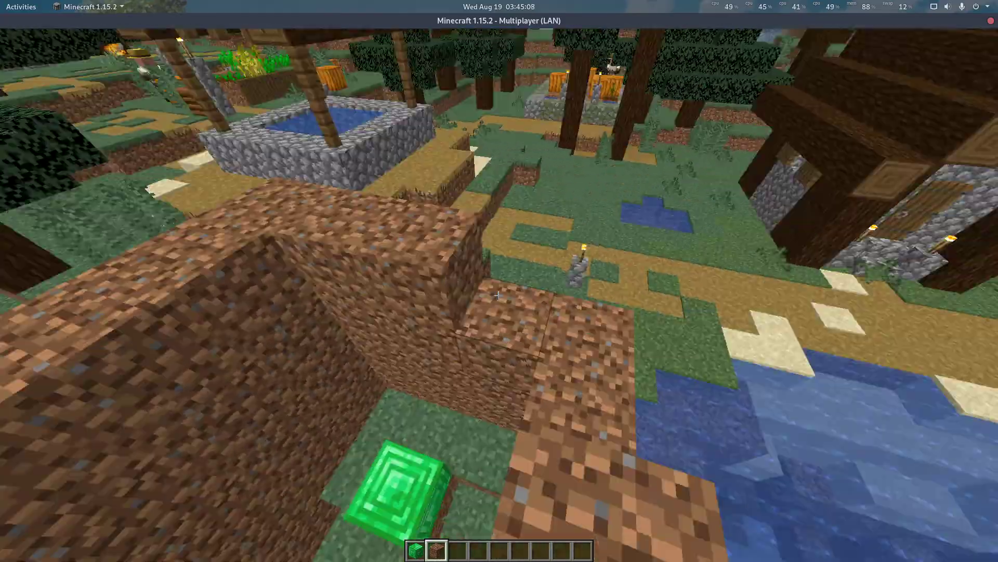
pyautogui.moveTo(500, 295)
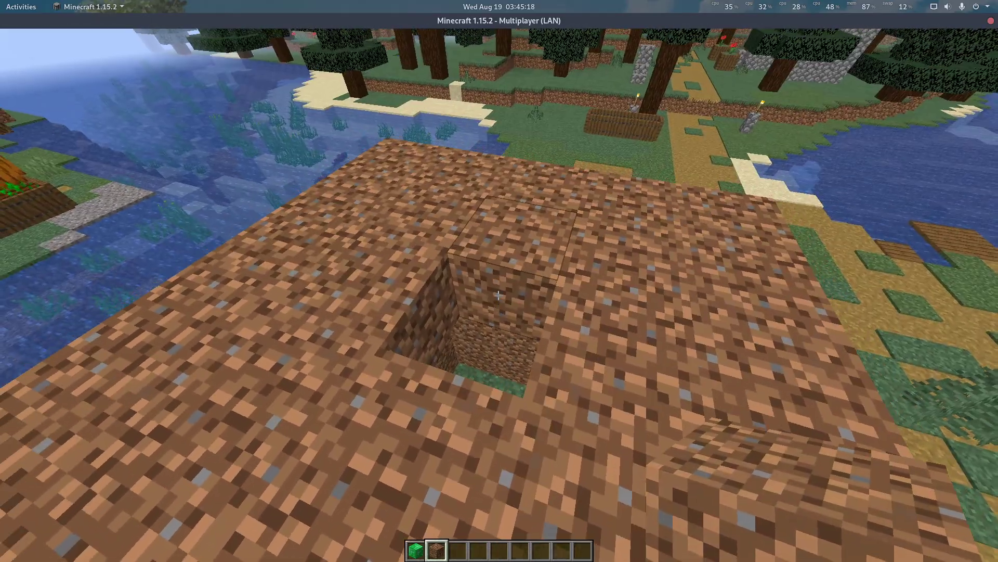
# Roof the emerald block's dirt pit with nine glass blocks, then release the game
pyautogui.press('e')
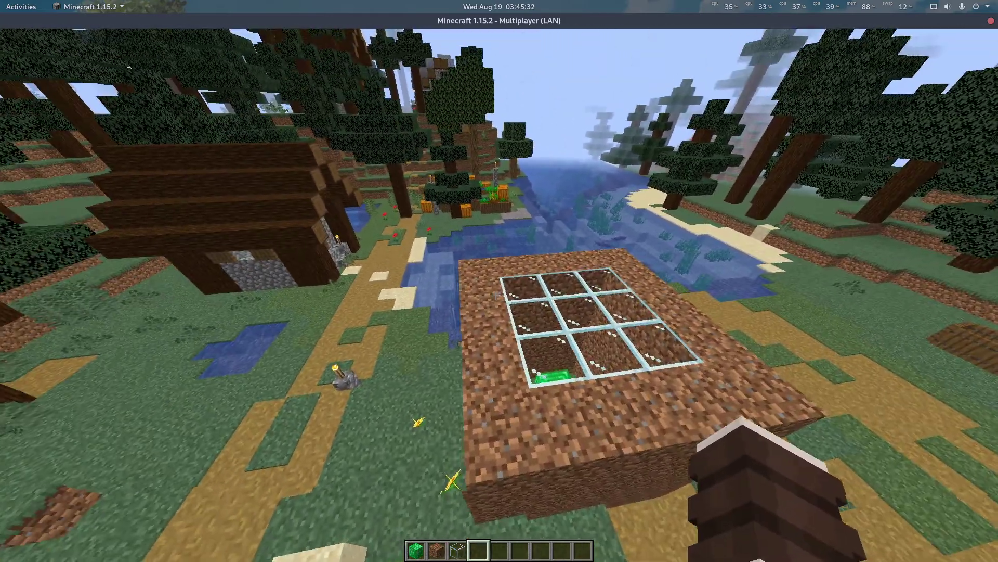
pyautogui.press('e')
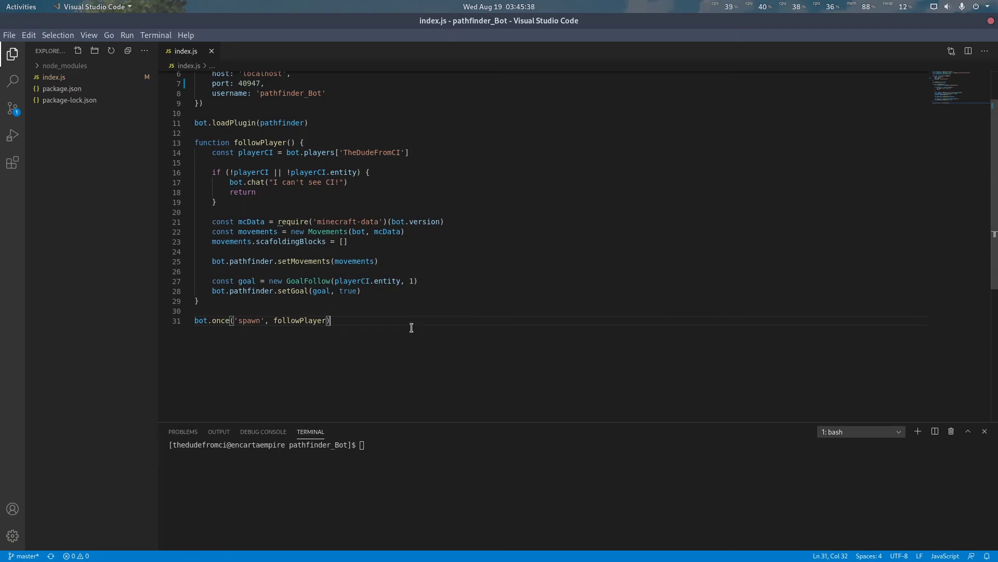
# Add function locateEmeraldBlock () { } loading mcData, and copy followPlayer's movement setup lines
pyautogui.write('functio')
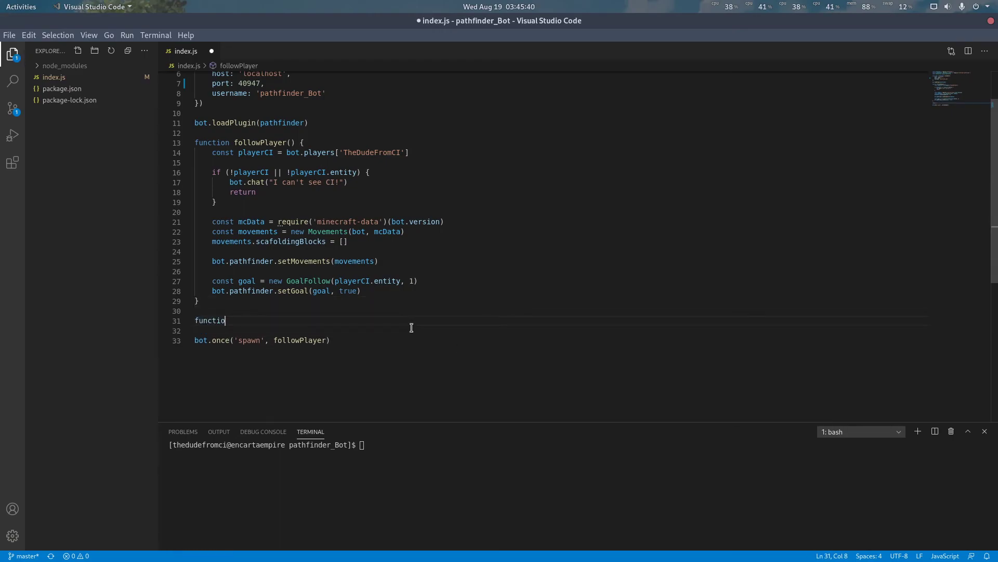
pyautogui.write('n locateEmeraldBlock')
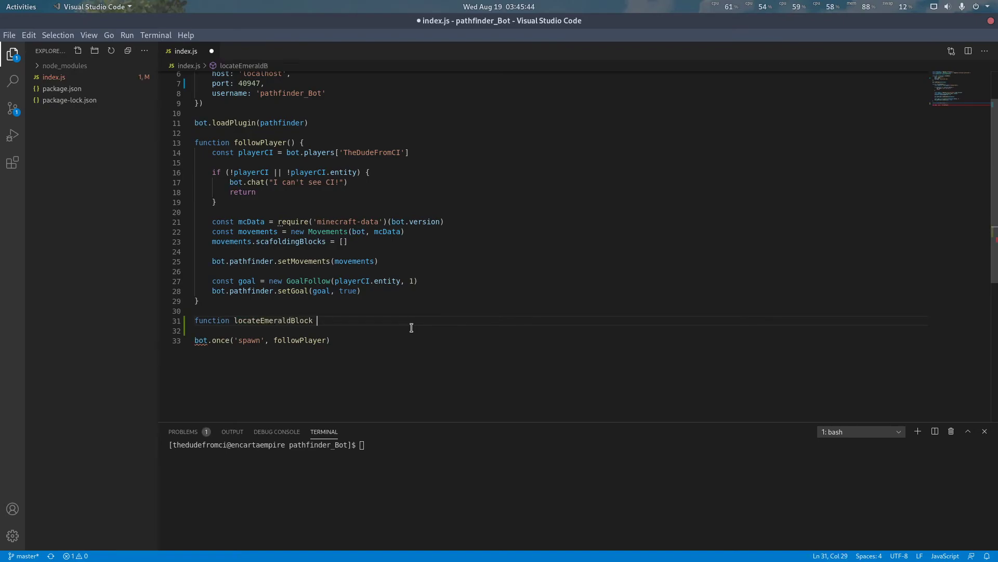
pyautogui.write('() {')
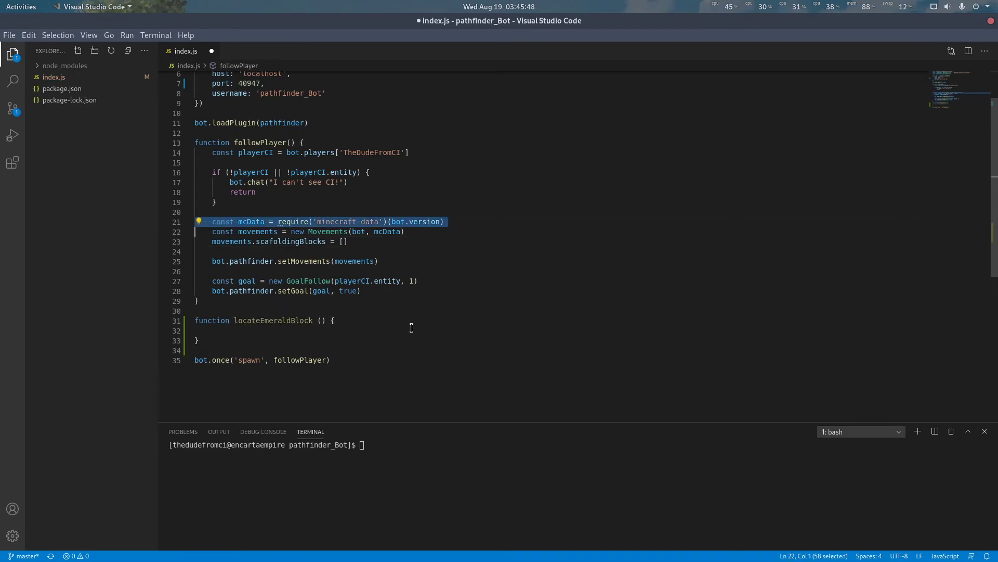
pyautogui.write("const mcData = require('minecraft-data')(bot.version)")
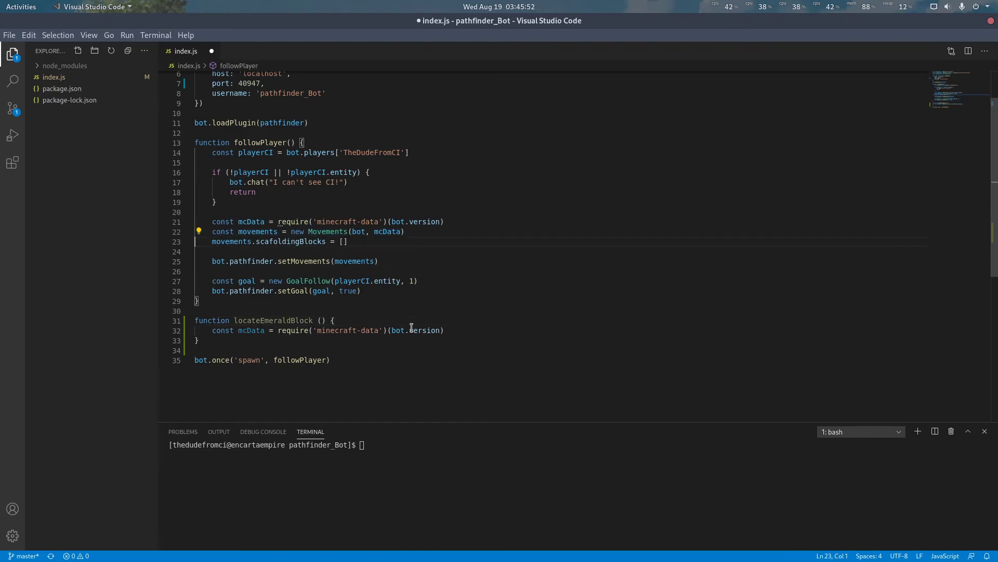
pyautogui.moveTo(212, 231); pyautogui.dragTo(197, 300)
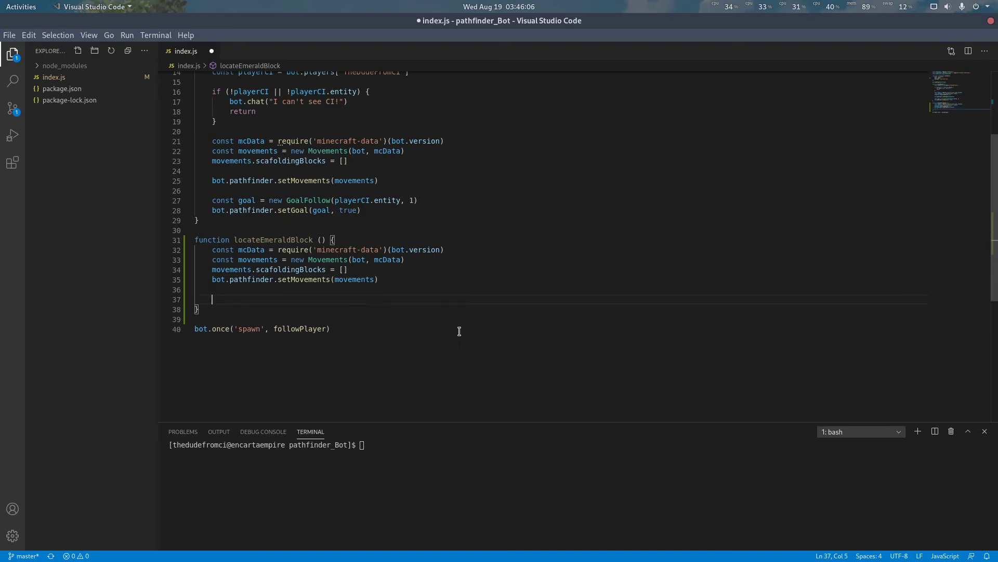
# Save index.js and start const emeraldBlock = bot.findBlock(...) inside the function
pyautogui.press('ctrl+s')
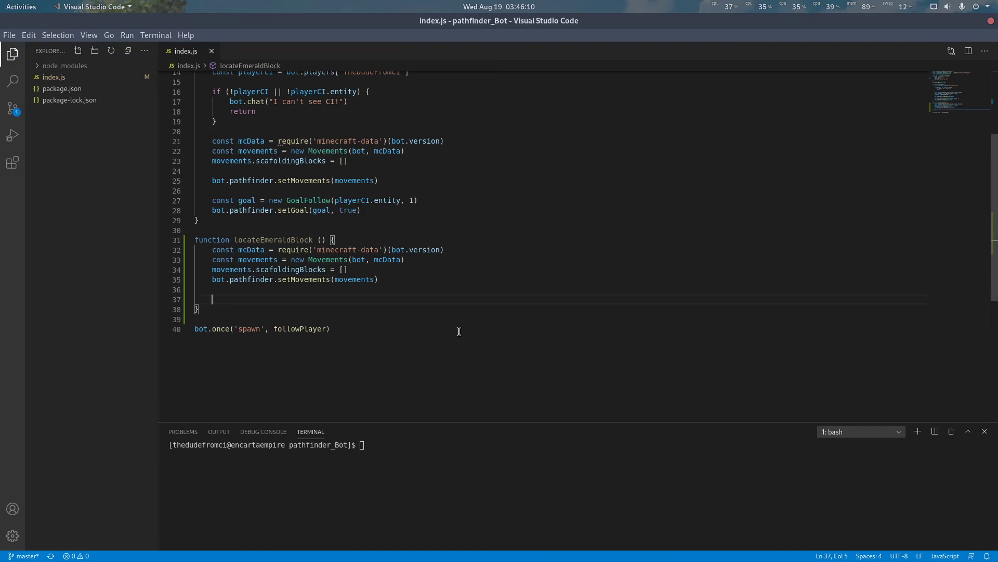
pyautogui.write('const')
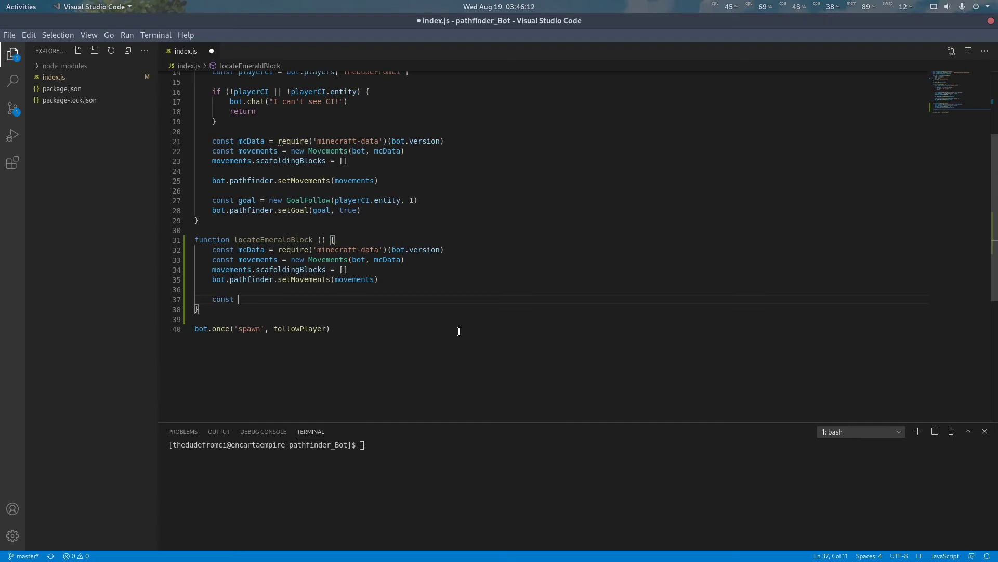
pyautogui.write('emerald')
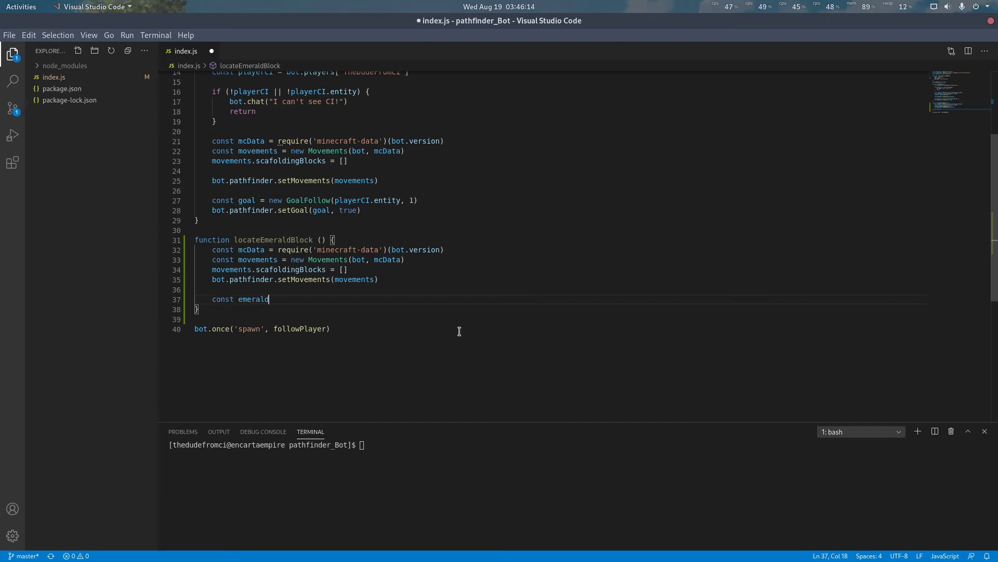
pyautogui.write('Block = bot.findBlock(')
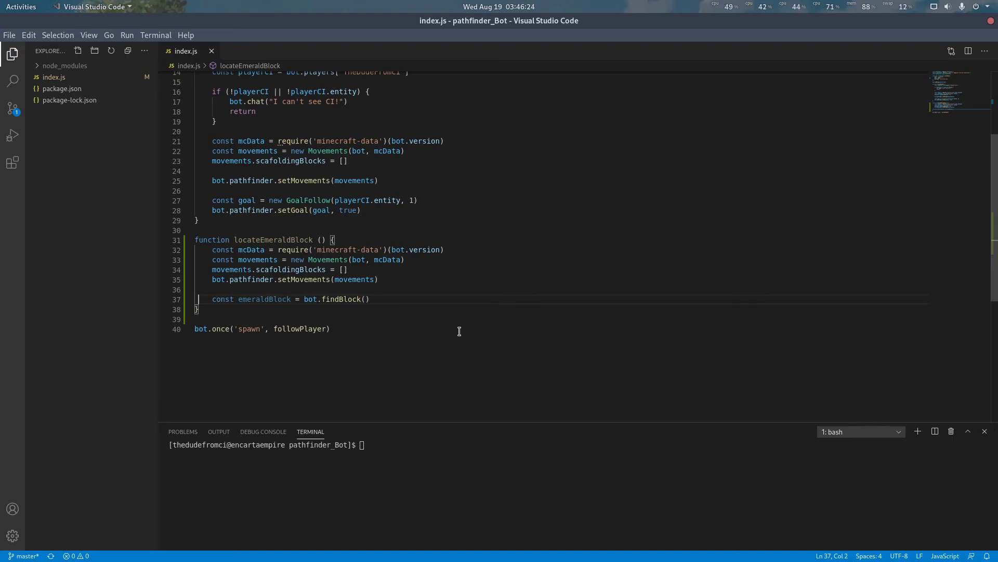
pyautogui.click(369, 299)
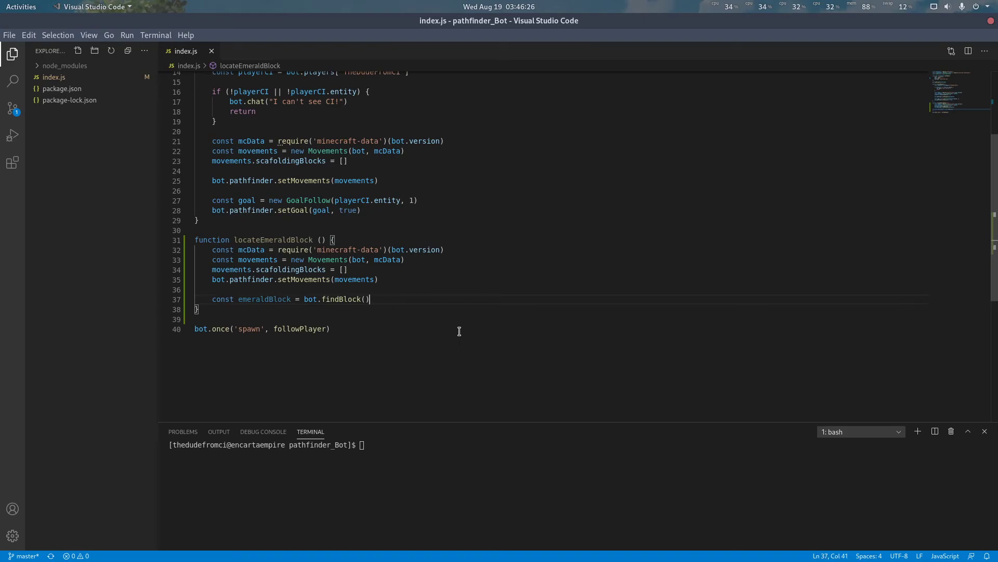
# Fill findBlock's options with matching: mcData.blocksByName.emerald_block.id and maxDistance 32
pyautogui.write('{')
pyautogui.write('matching:')
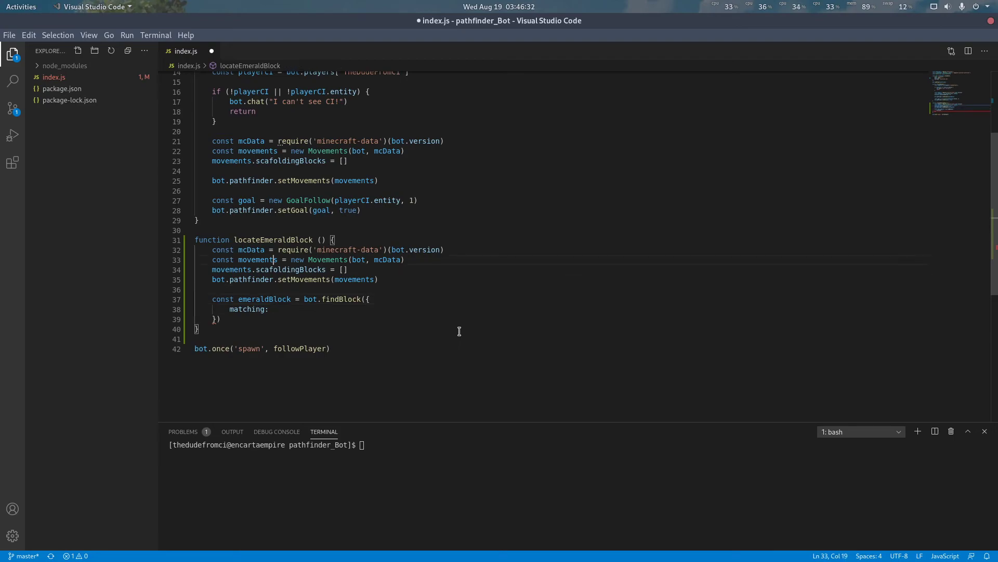
pyautogui.write('mc')
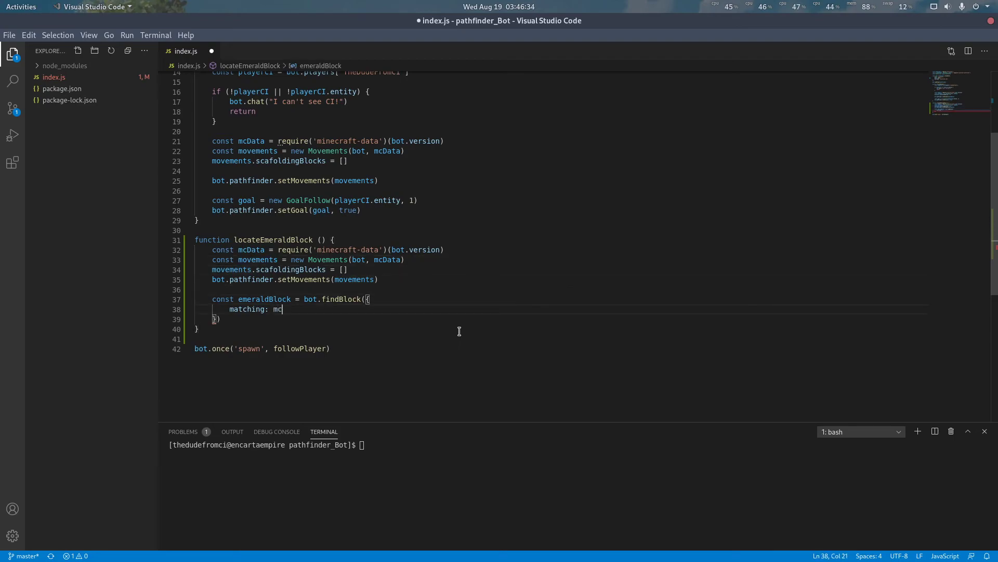
pyautogui.write('Data.bnl')
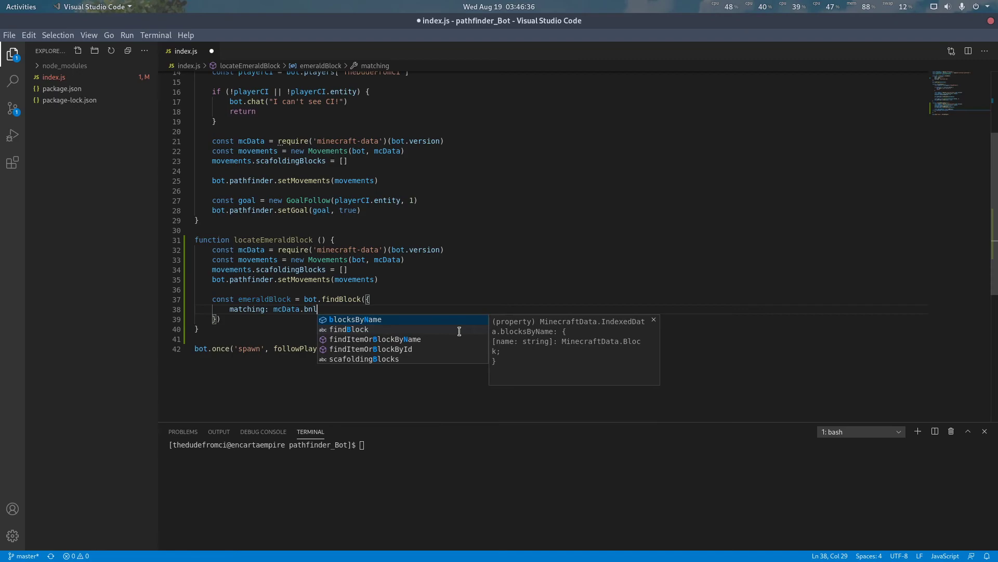
pyautogui.write('blocksByName.emeral')
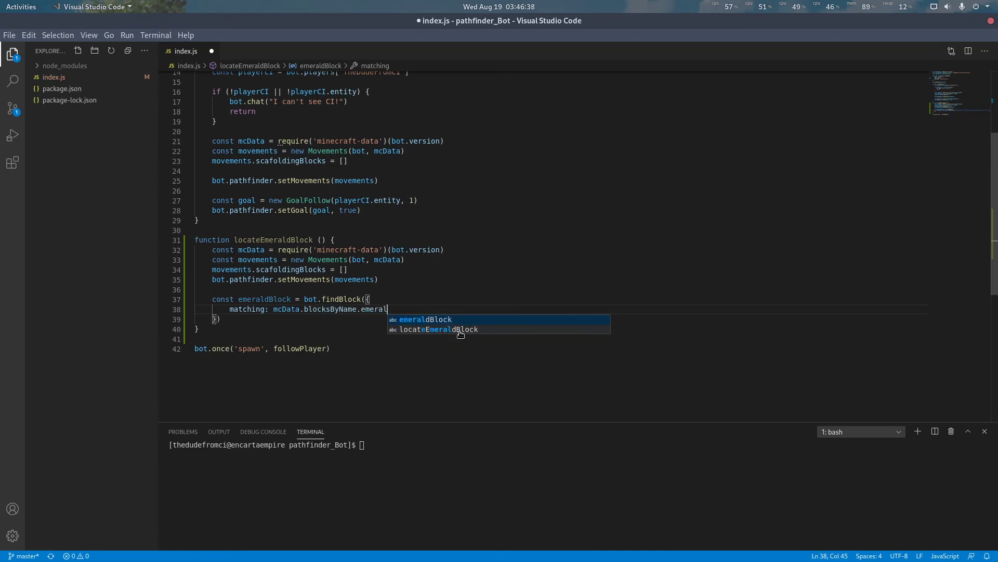
pyautogui.write('d_b')
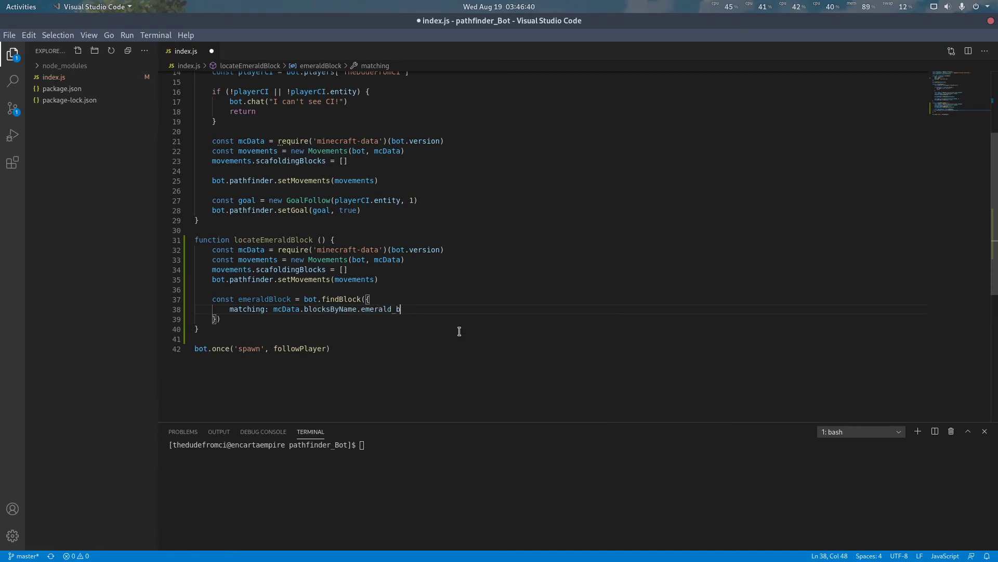
pyautogui.write('lock.id')
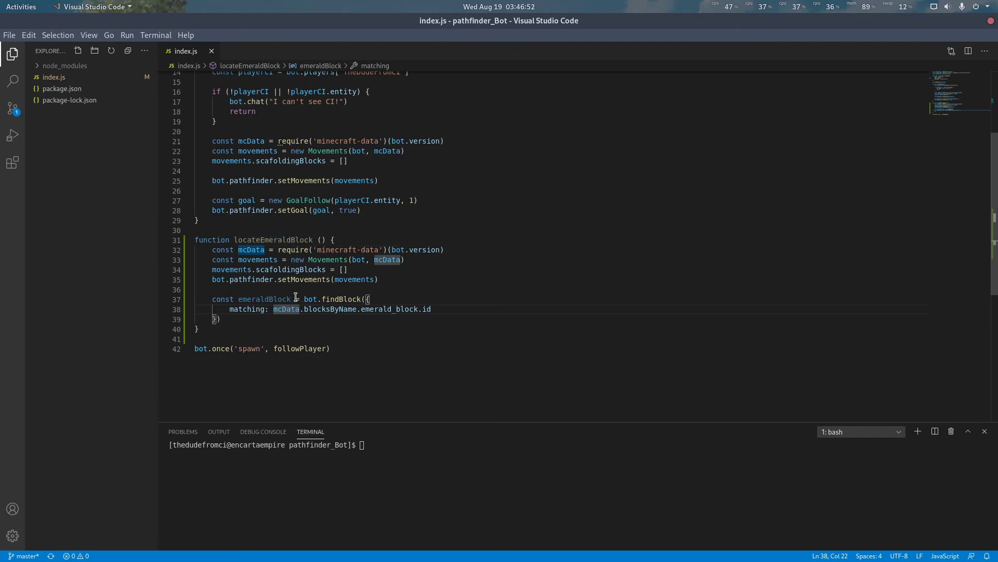
pyautogui.click(328, 309)
pyautogui.write('maxDistance: 32')
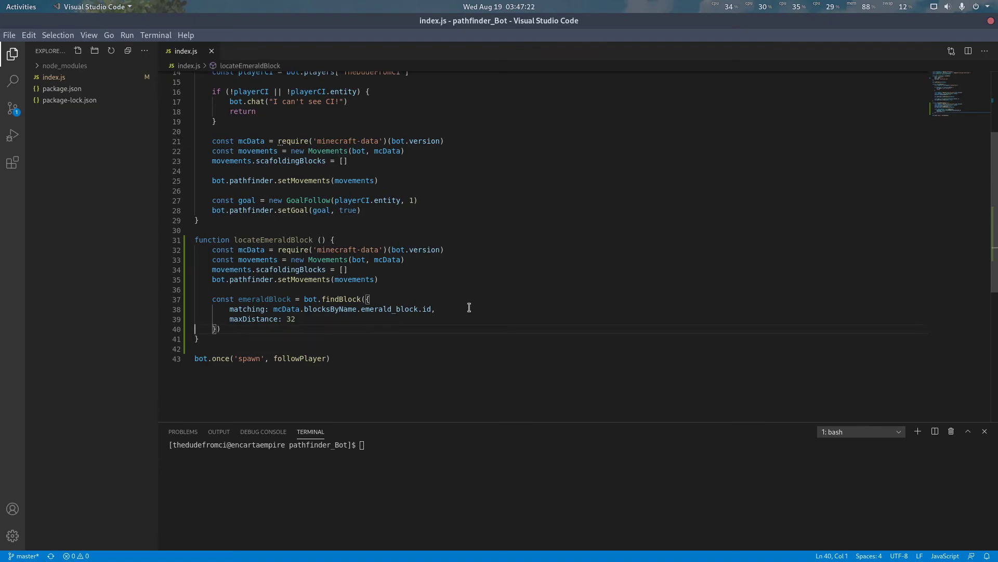
# Add if (!emeraldBlock) that chats "I can't see any emerald blocks!" and returns
pyautogui.write('if (')
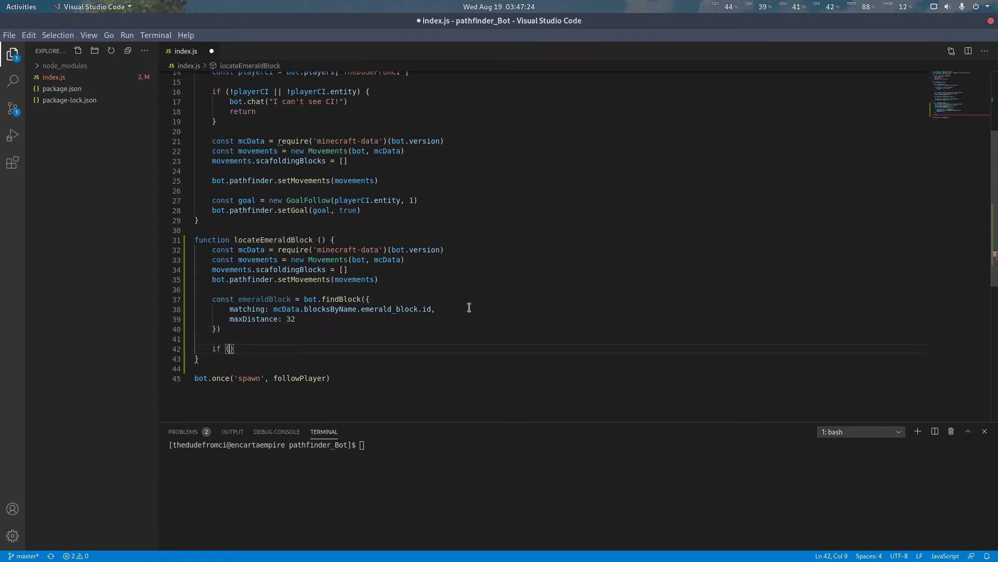
pyautogui.write('!em')
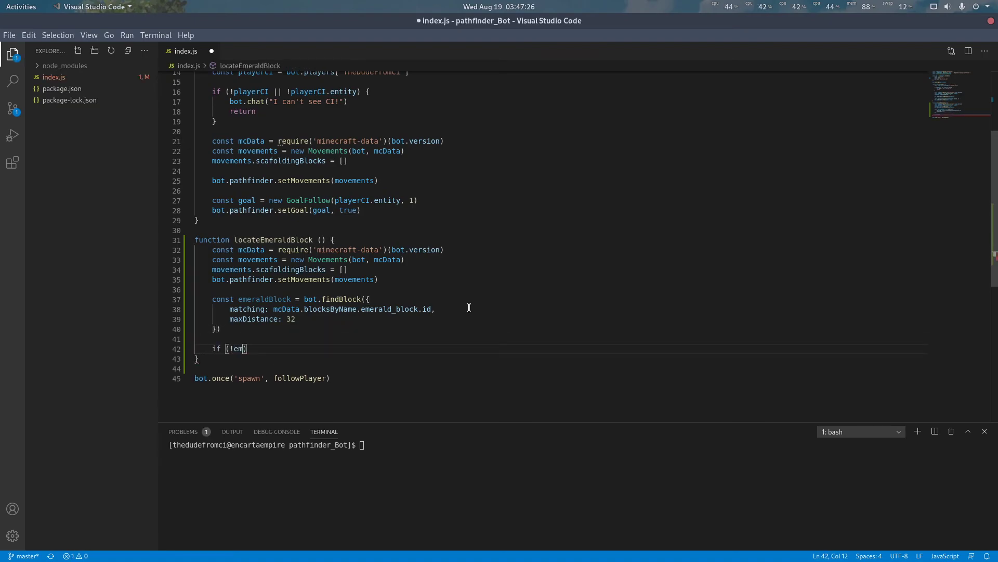
pyautogui.write('eraldBlock')
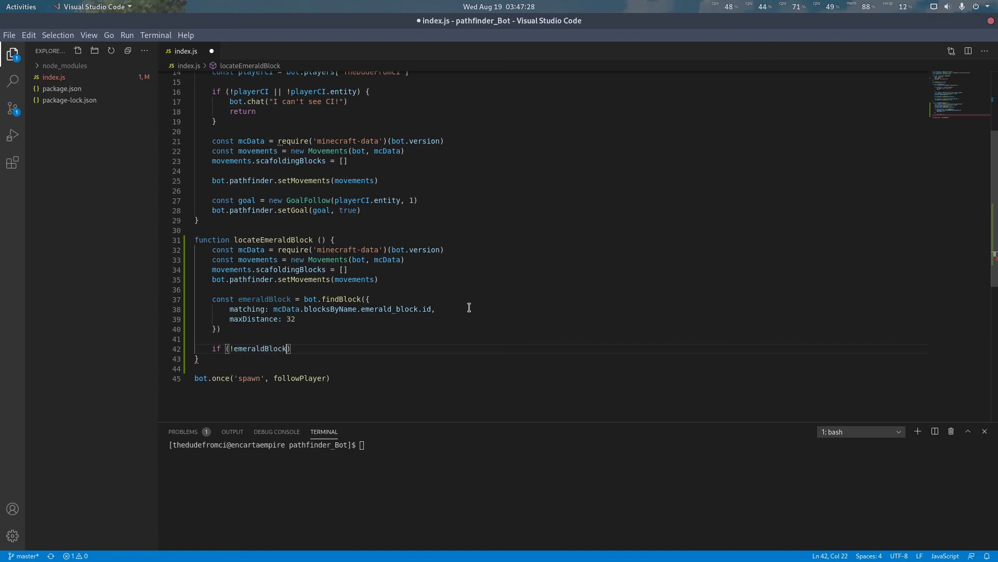
pyautogui.write('{')
pyautogui.write('bot.chat("')
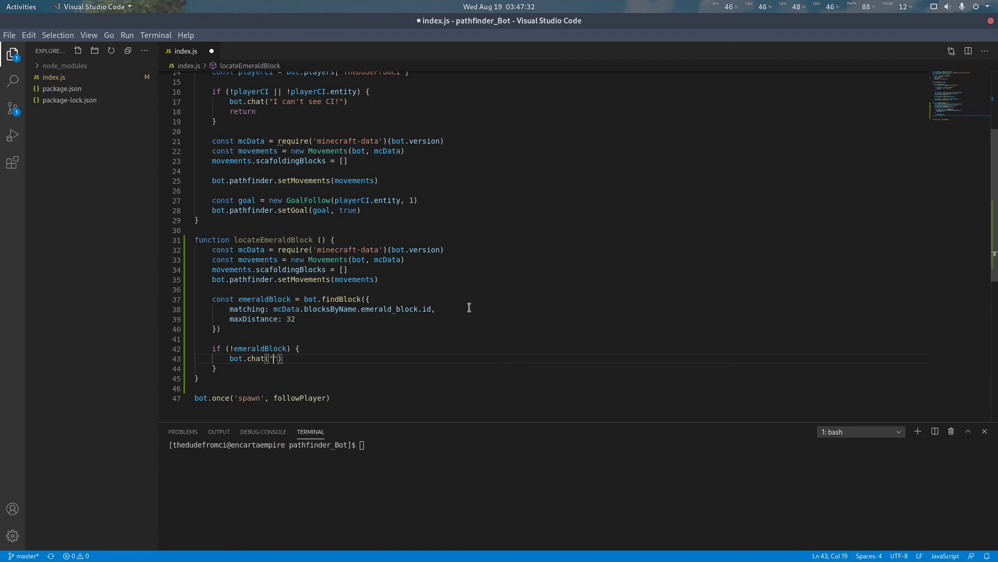
pyautogui.write("I can't see any emerald blocks!")
pyautogui.write('return')
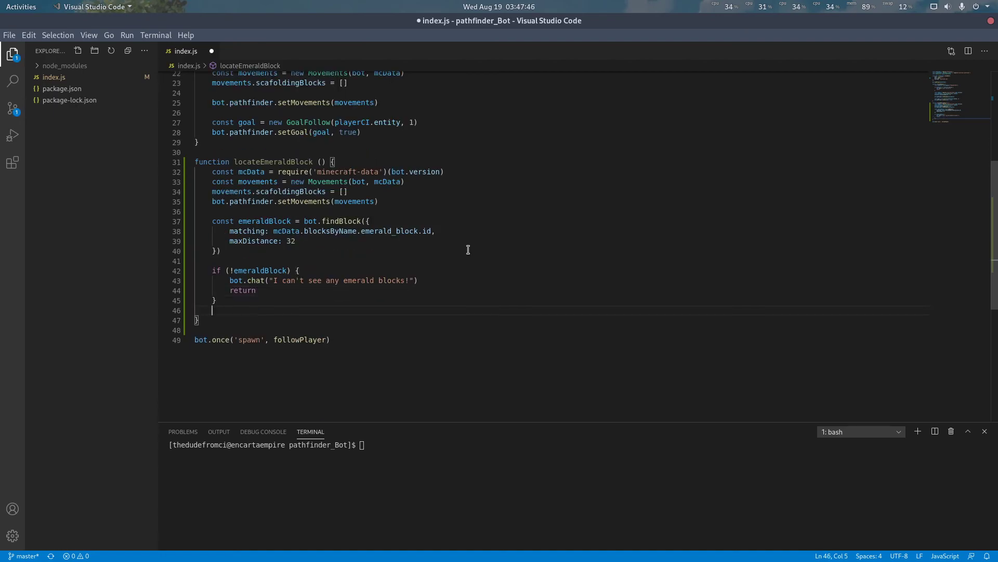
# Create const goal = new GoalBlock() in locateEmeraldBlock
pyautogui.write('c')
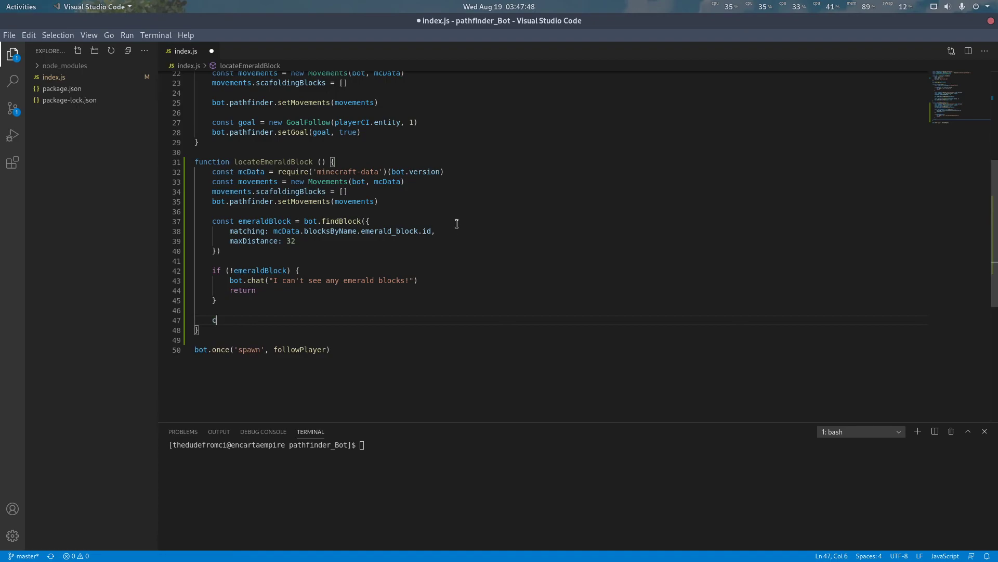
pyautogui.write('const goal = n')
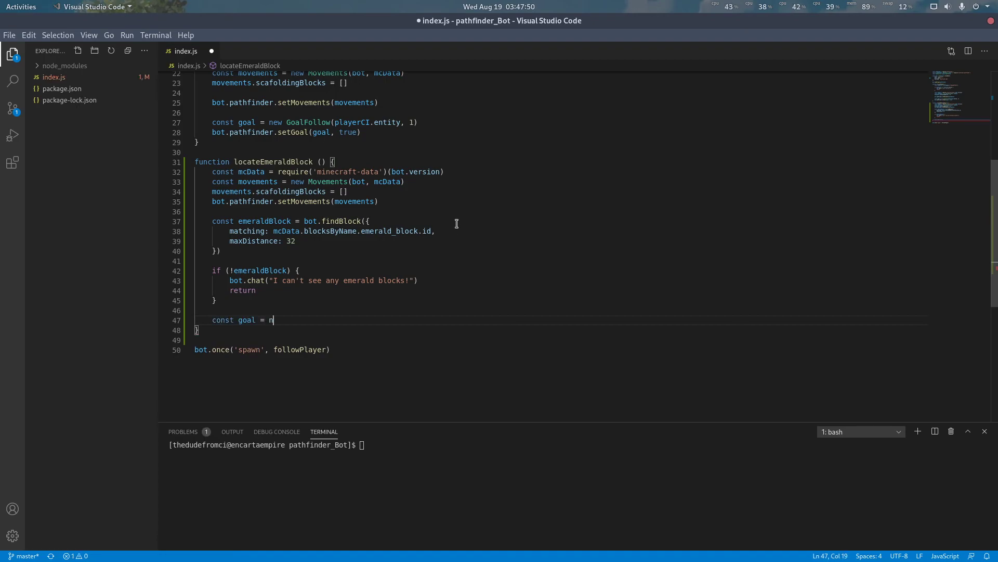
pyautogui.write('ew Goal')
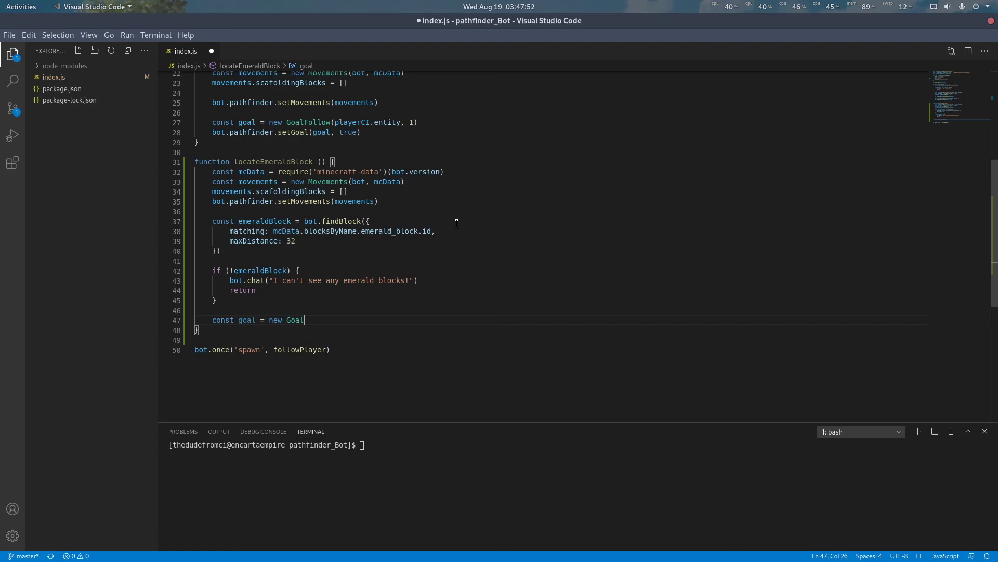
pyautogui.write('Bloc')
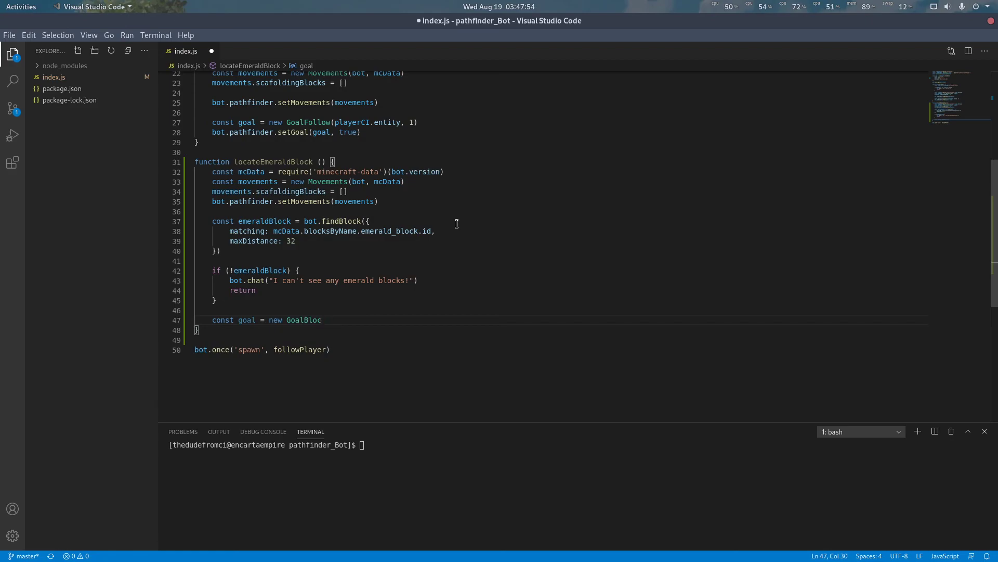
pyautogui.write('k()')
pyautogui.write('const')
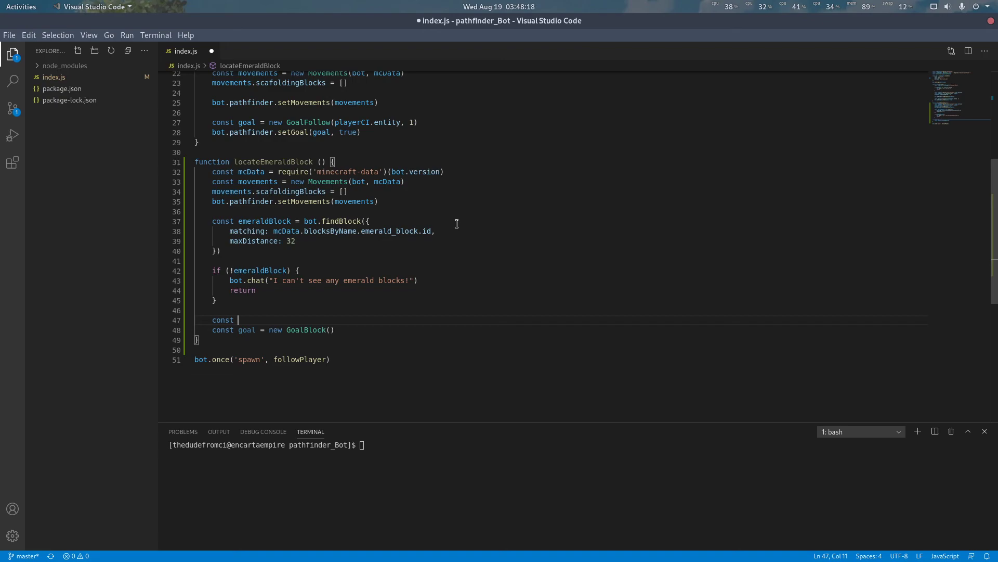
# Pass emeraldBlock.position x, y+1, z to GoalBlock and call bot.pathfinder.setGoal(goal)
pyautogui.write('x =')
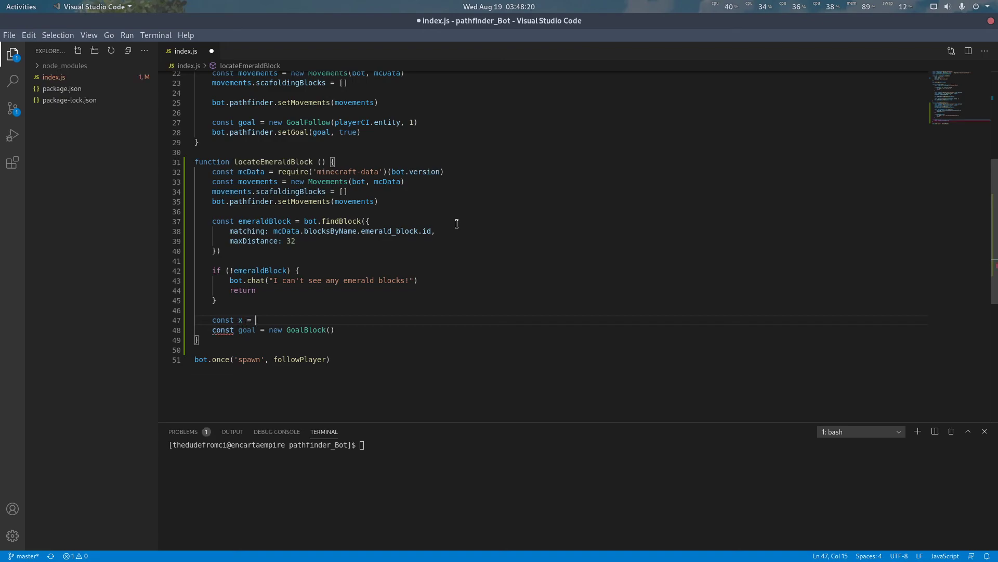
pyautogui.write('emeraldBlock.position.x')
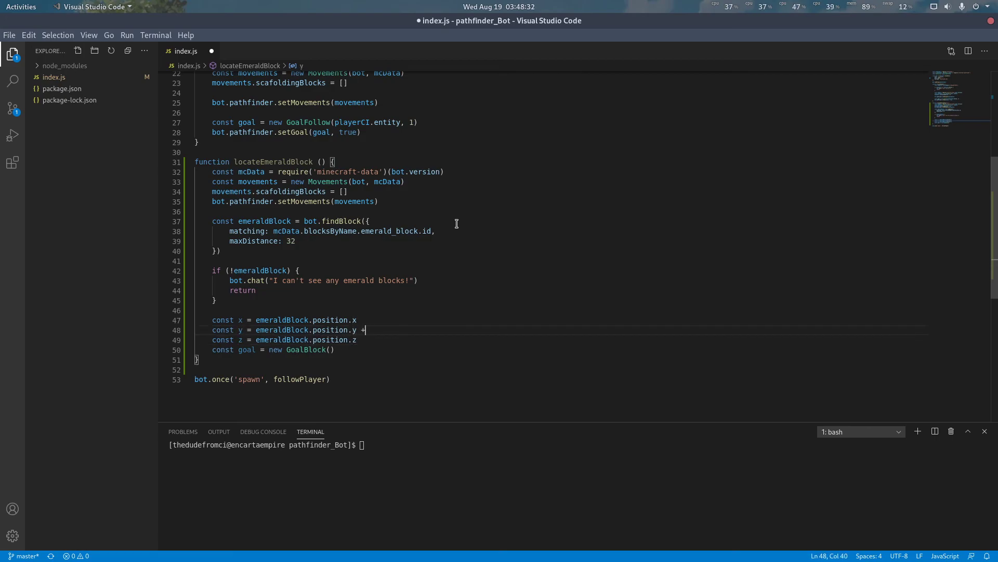
pyautogui.write('1')
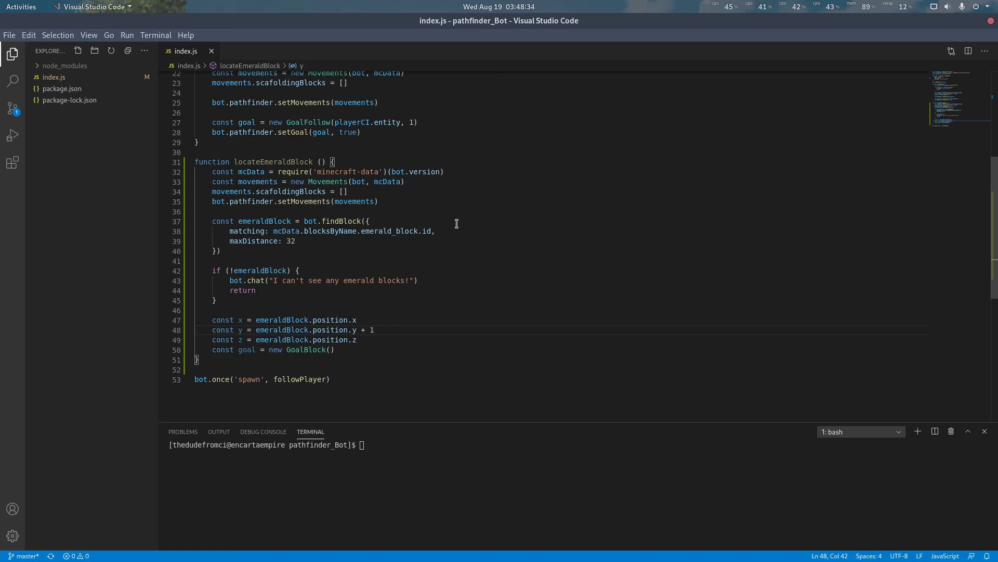
pyautogui.write('x, y,')
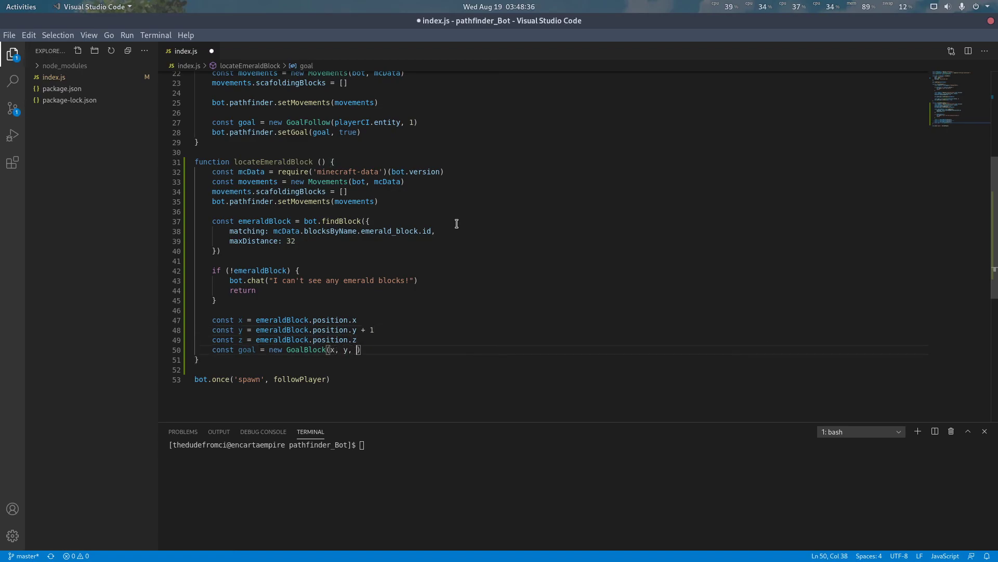
pyautogui.write('z')
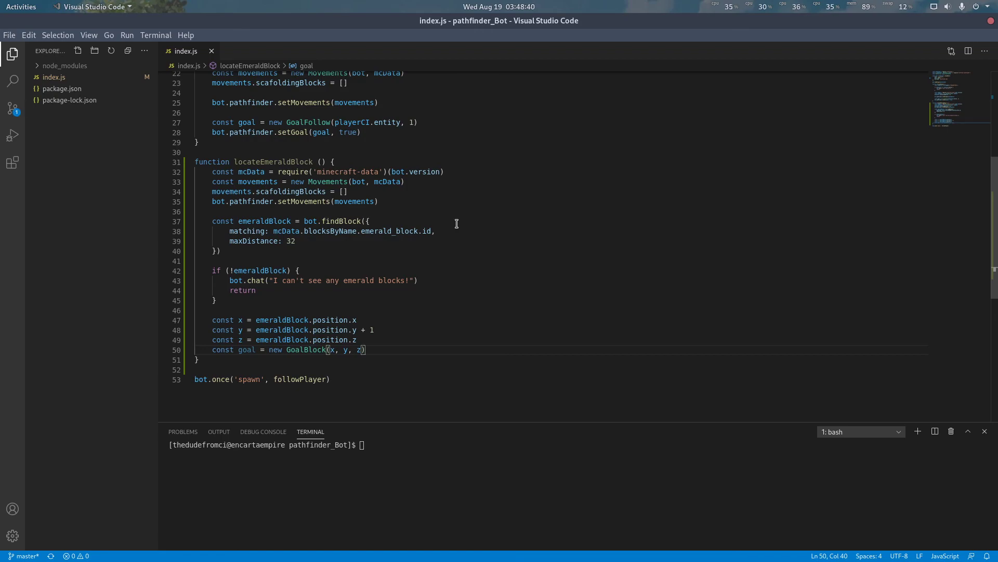
pyautogui.write('bot.path')
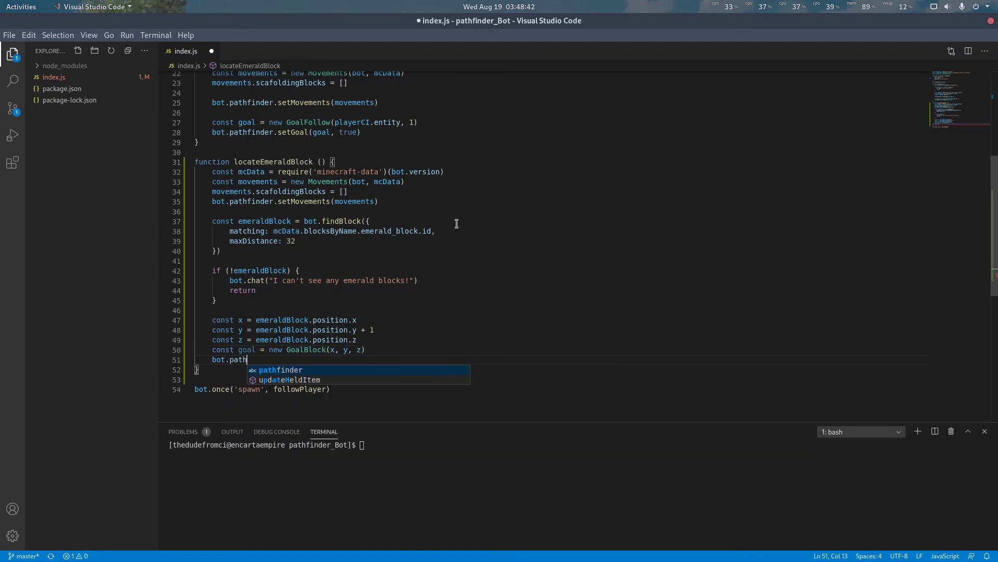
pyautogui.write('finder.setGoal(goal')
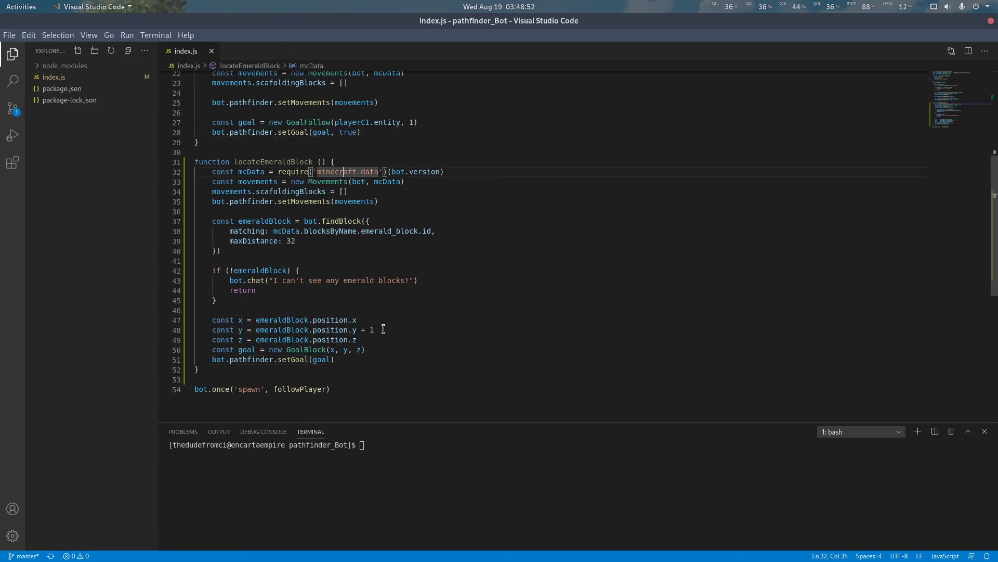
pyautogui.click(321, 360)
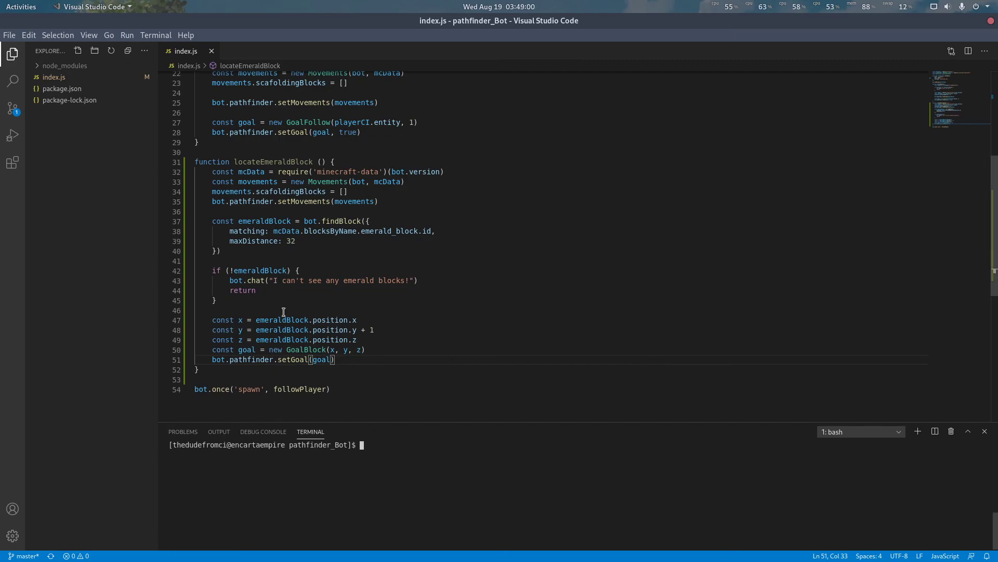
# Replace followPlayer with locateEmeraldBlock in the spawn handler and run node index
pyautogui.doubleClick(273, 162)
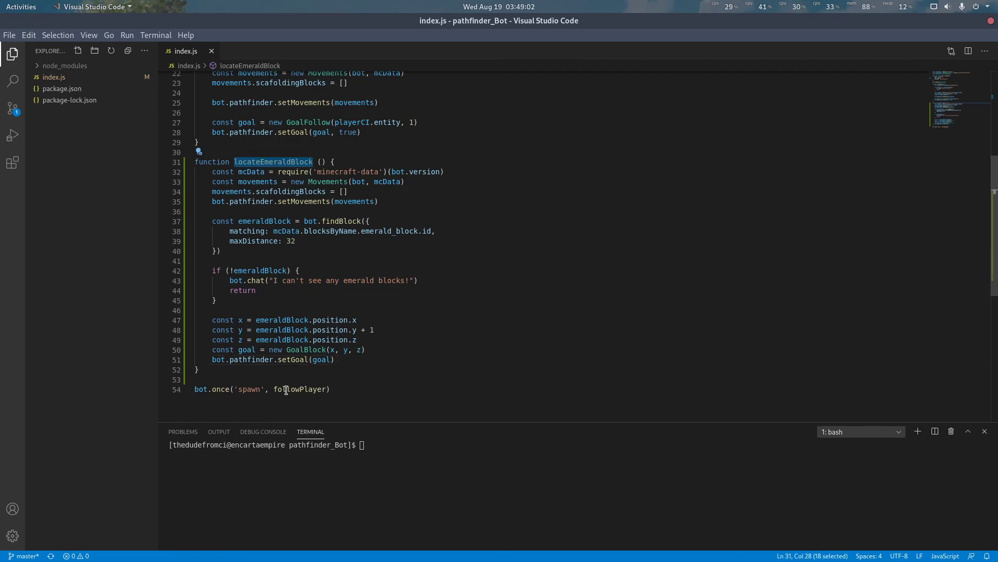
pyautogui.doubleClick(299, 389)
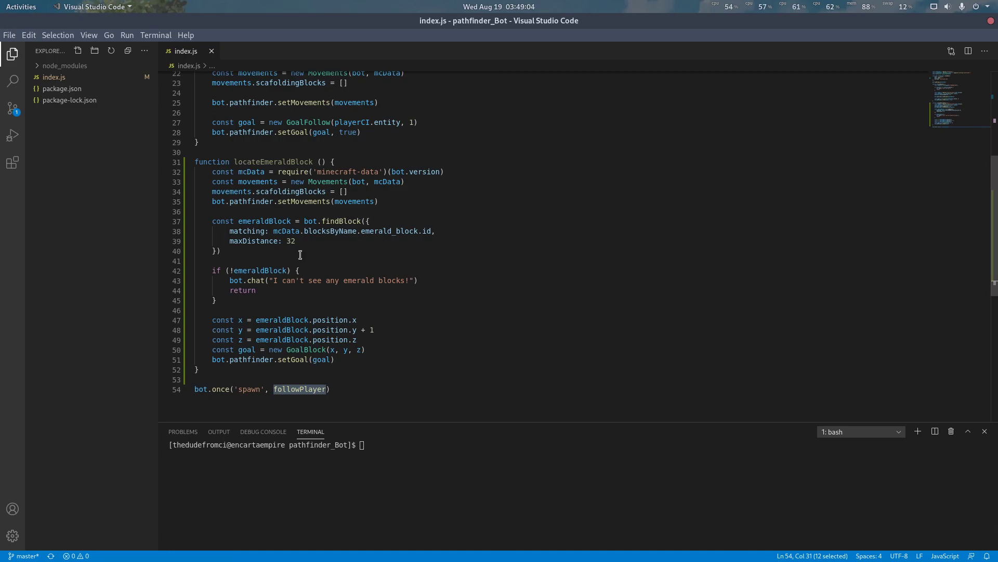
pyautogui.write('locateEmeraldBlock')
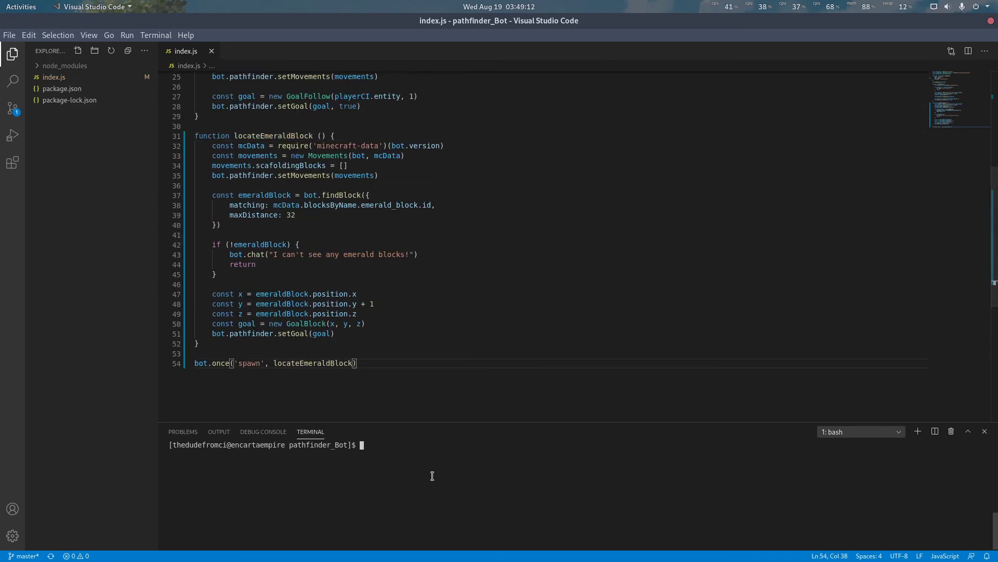
pyautogui.write('node index')
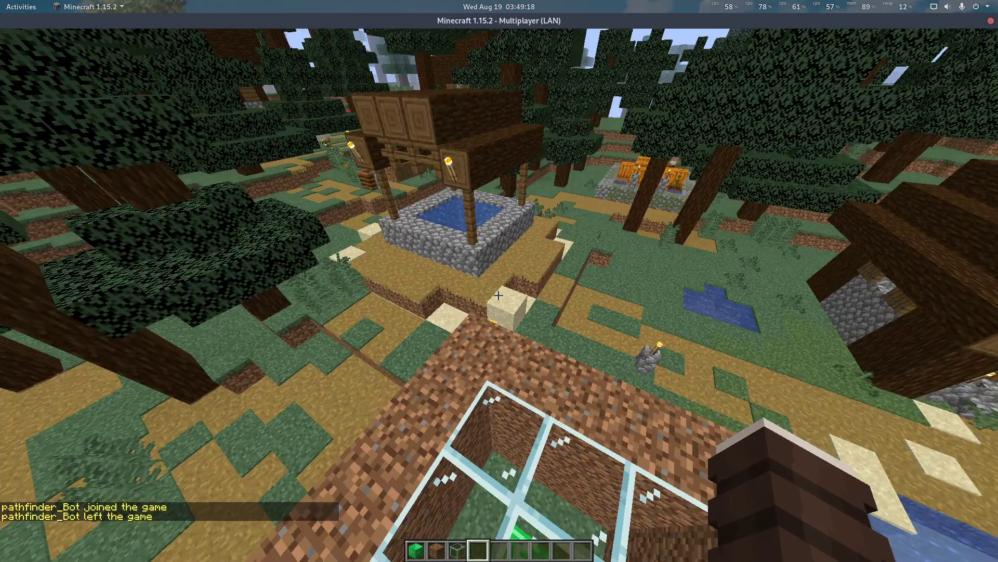
# Watch Minecraft's chat show pathfinder_Bot joining and leaving the game
pyautogui.press('e')
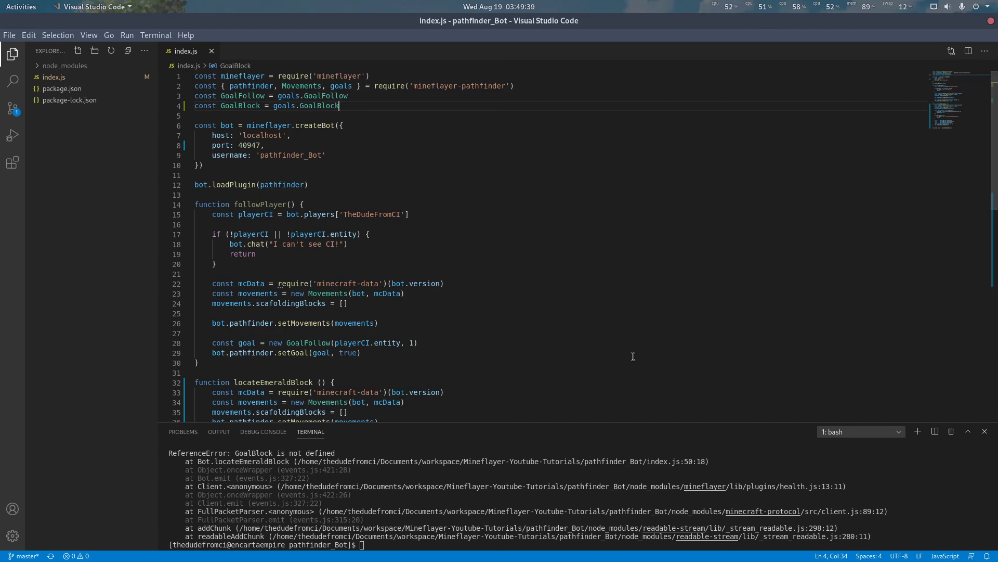
# Type node index.js in the terminal to rerun the bot
pyautogui.write('node index.js')
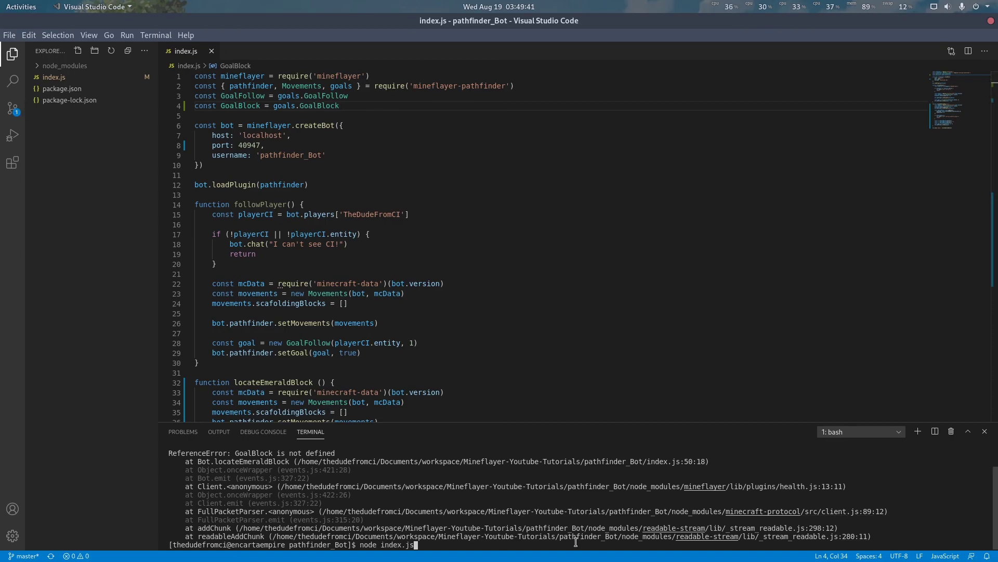